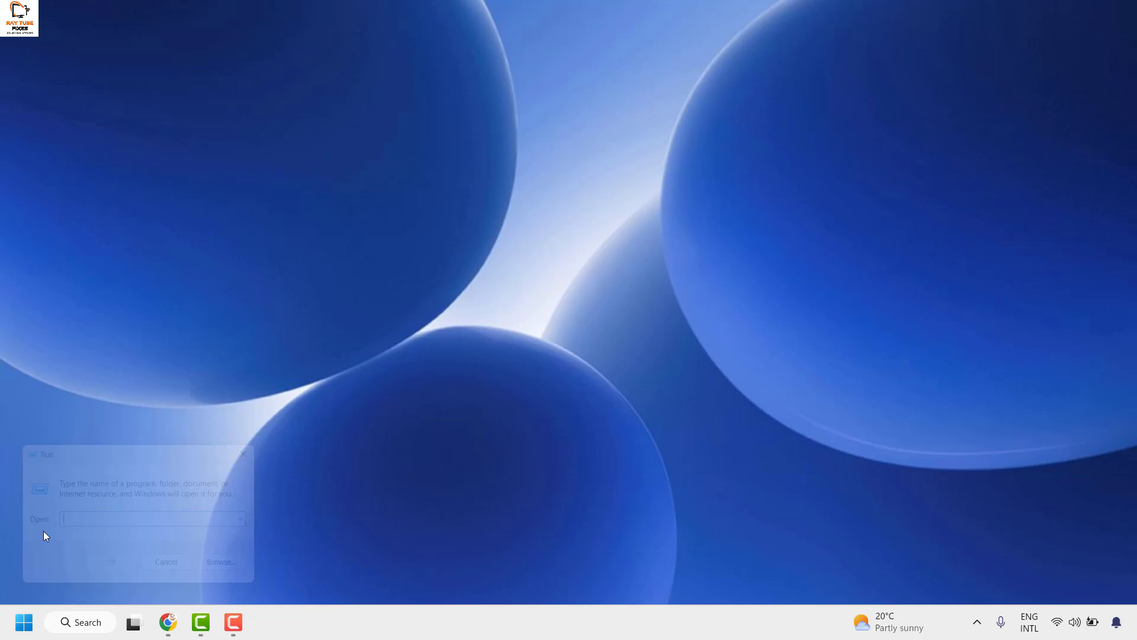
Launch Registry Editor by entering regedit in the Run dialog
{"action": "type", "text": "regedi"}
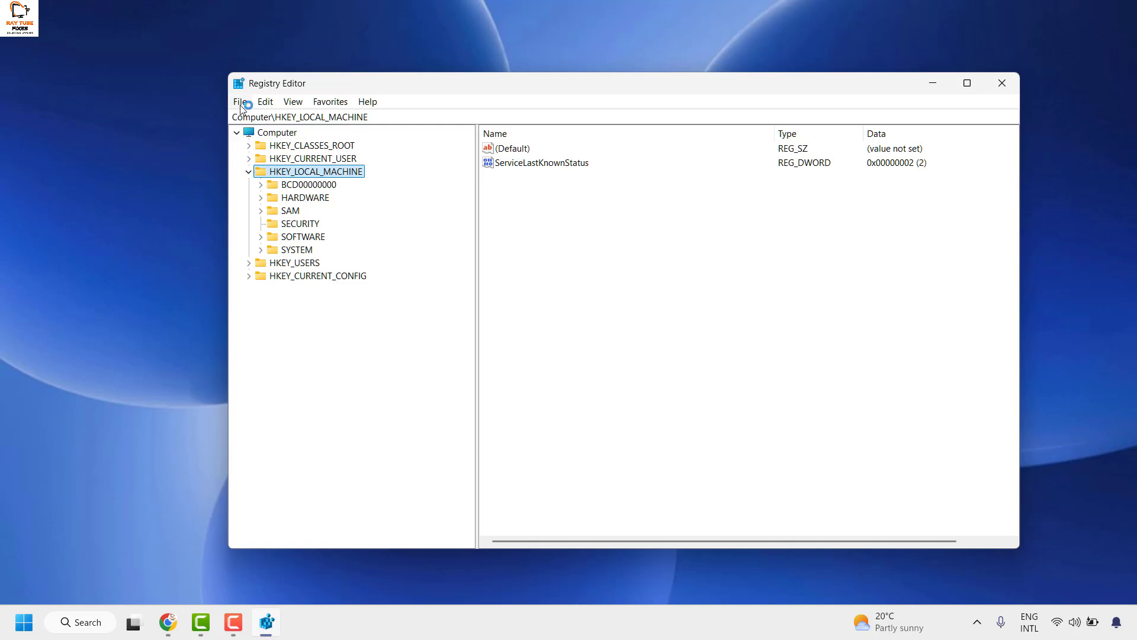
{"action": "left_click", "coordinate": [279, 132]}
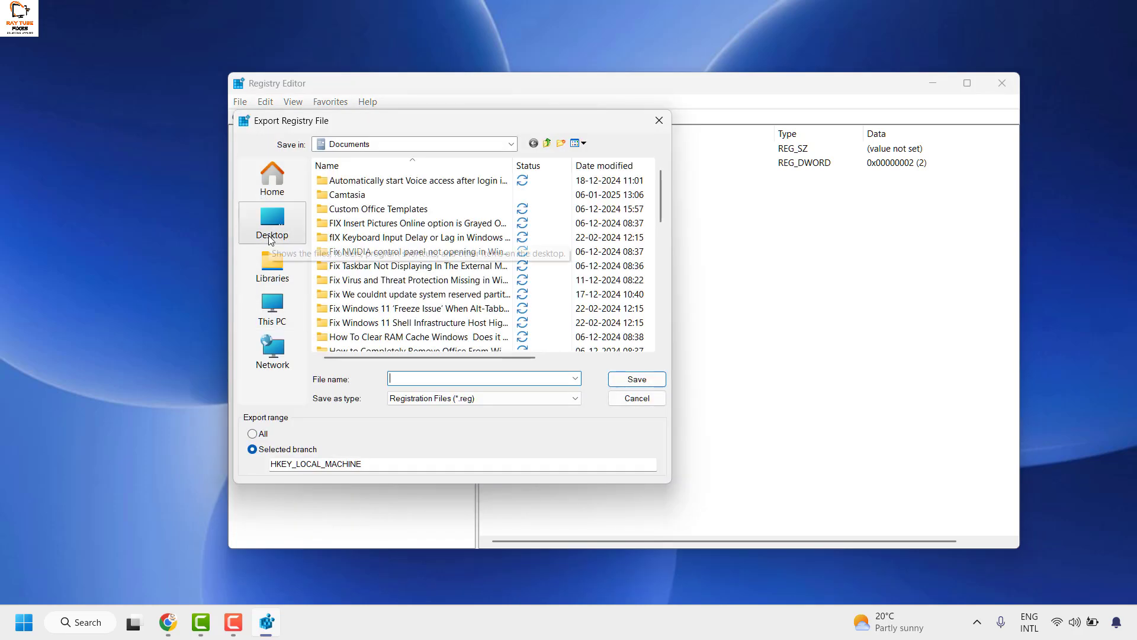
{"action": "left_click", "coordinate": [636, 398]}
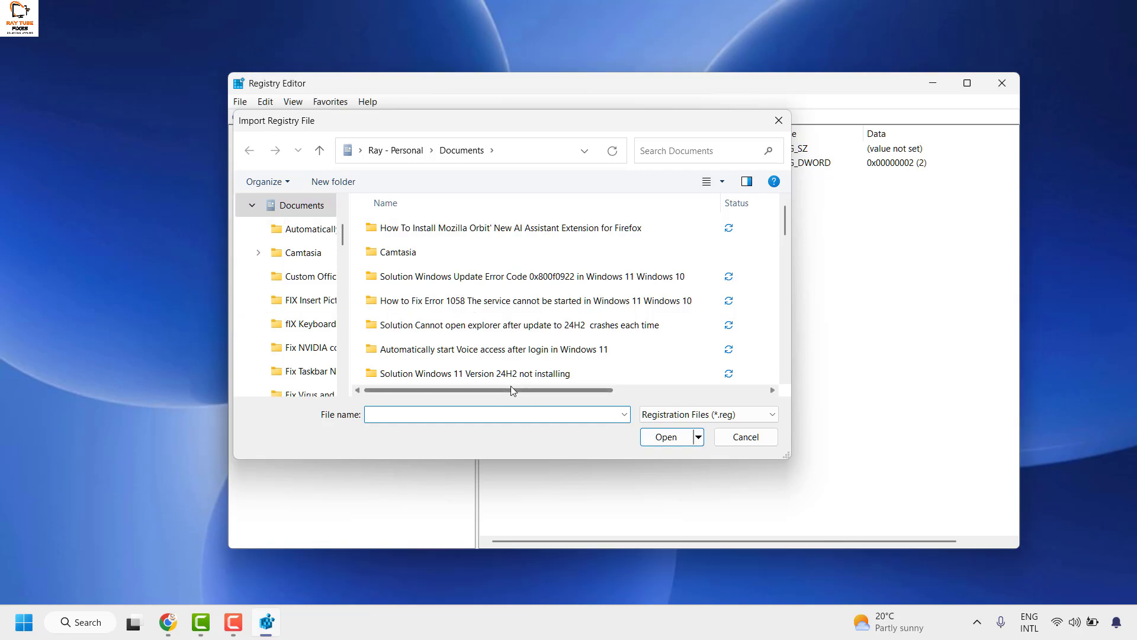
{"action": "left_click", "coordinate": [745, 437]}
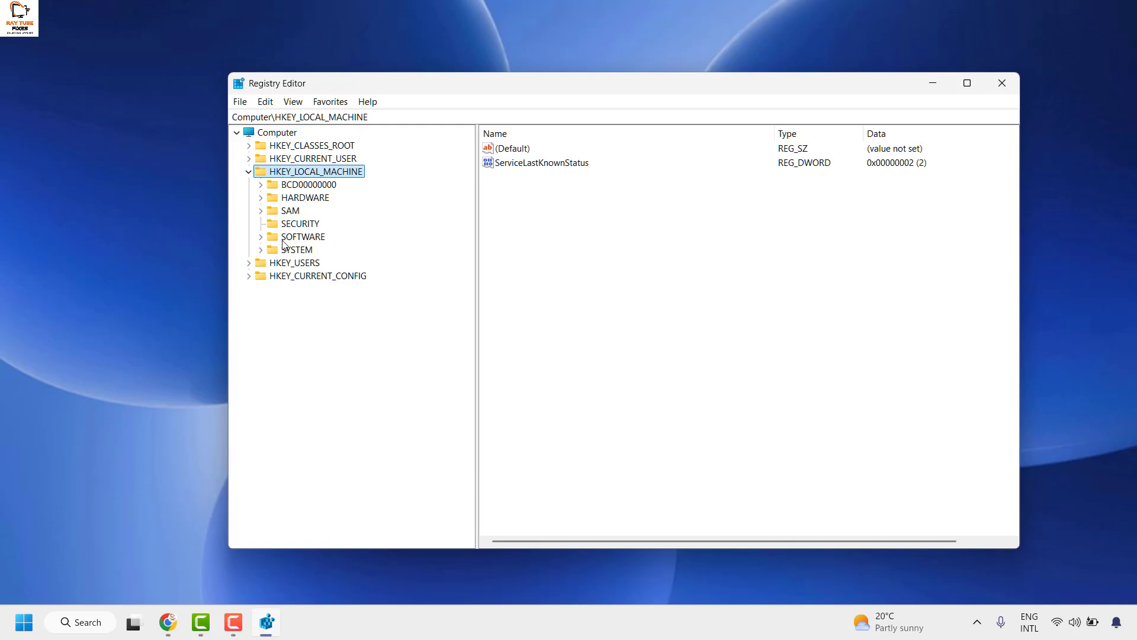
{"action": "mouse_move", "coordinate": [305, 183]}
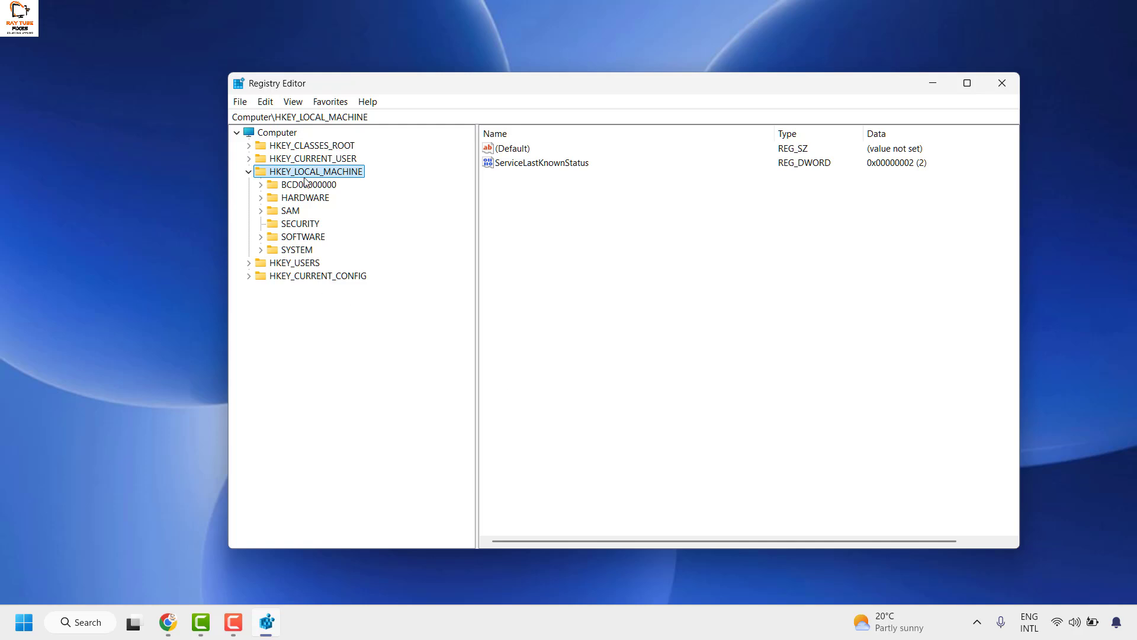
Expand HKEY_LOCAL_MACHINE\SOFTWARE\Microsoft and scroll down to the OEM key
{"action": "left_click", "coordinate": [248, 172]}
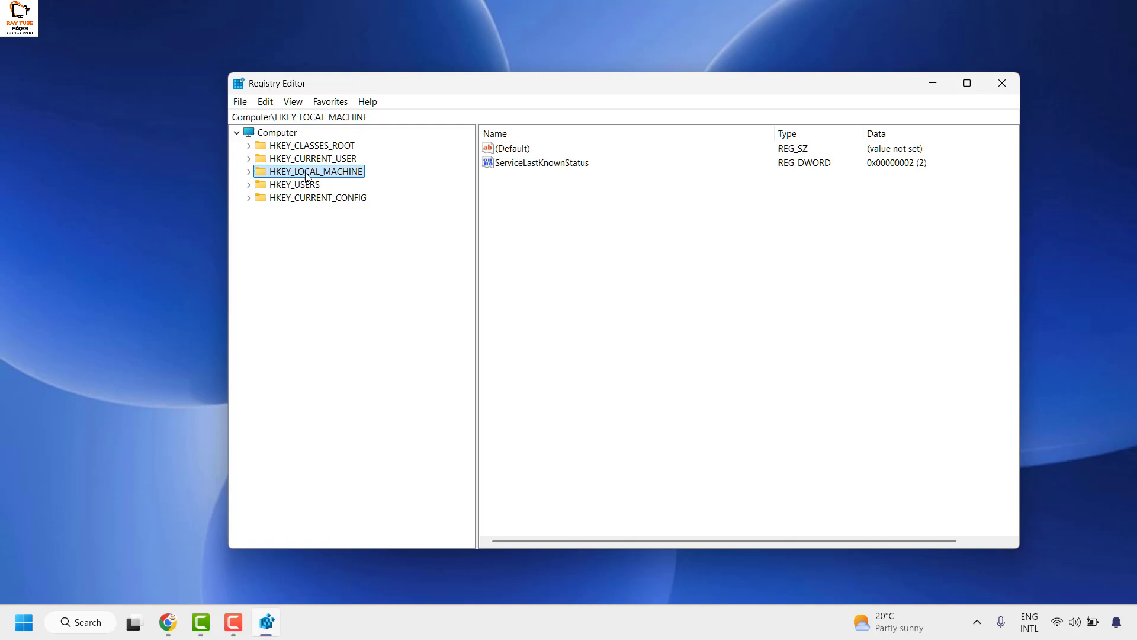
{"action": "left_click", "coordinate": [248, 171]}
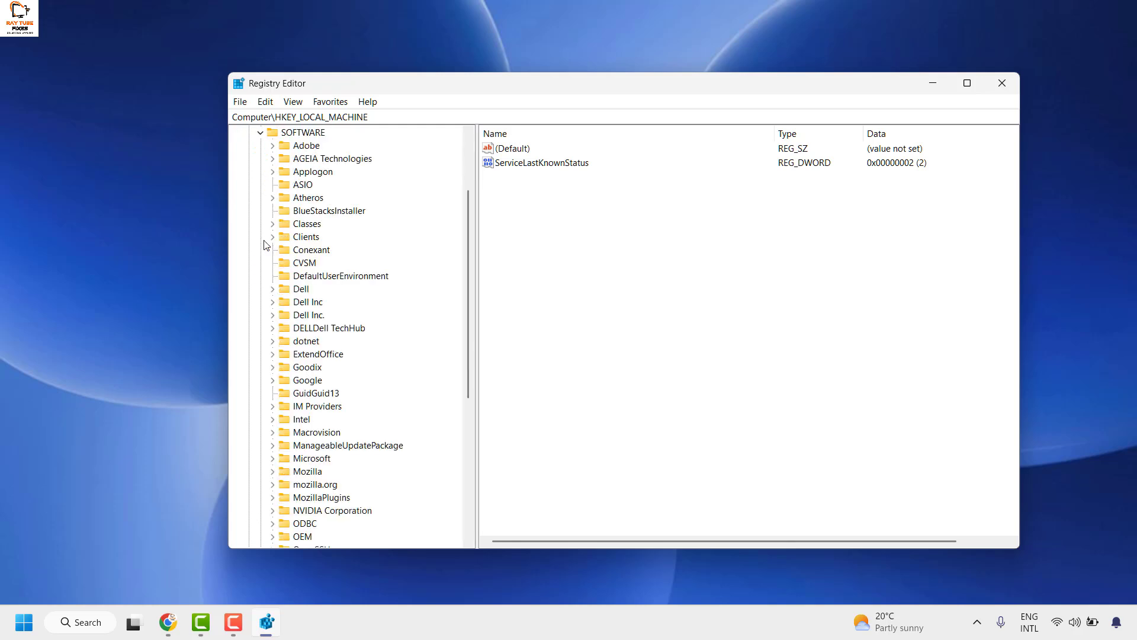
{"action": "scroll", "scroll_direction": "down", "scroll_amount": 3}
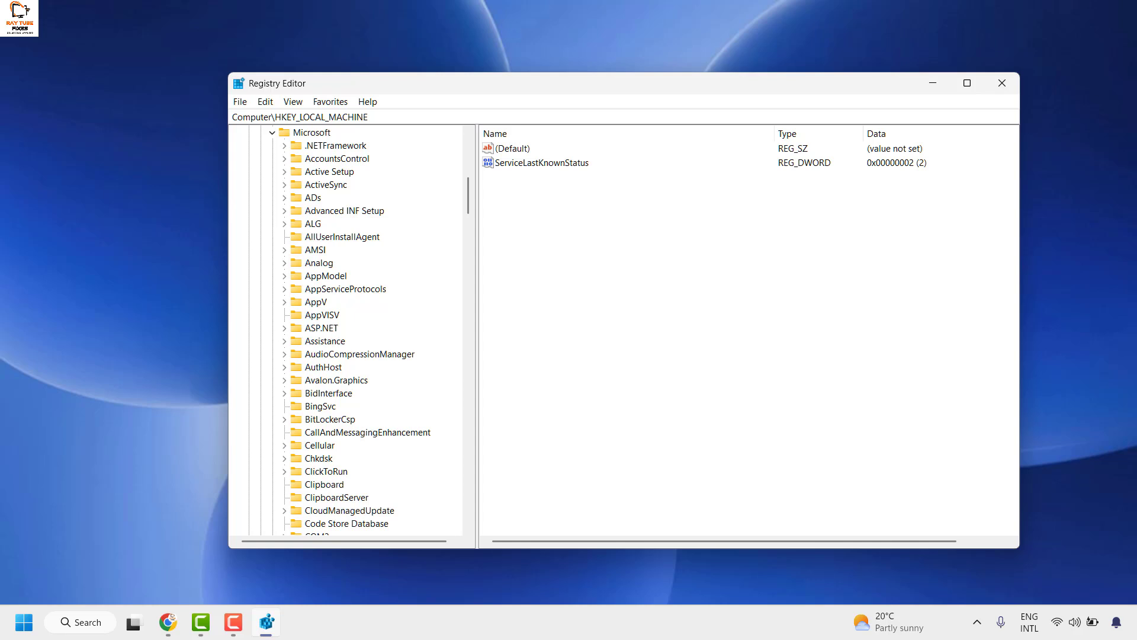
{"action": "left_click", "coordinate": [321, 288]}
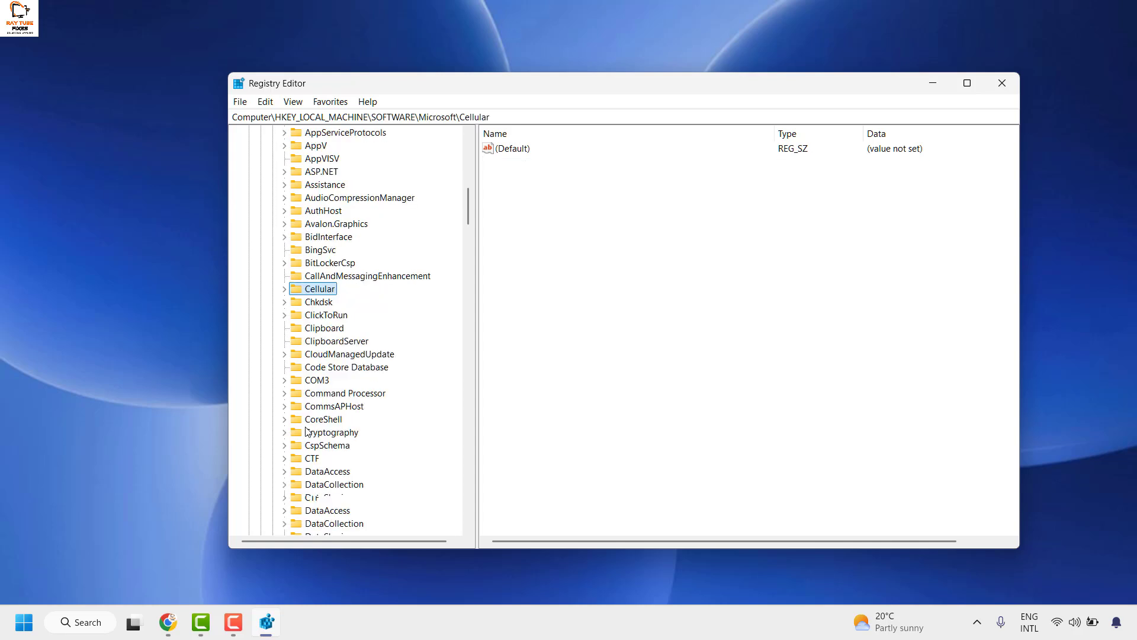
{"action": "scroll", "scroll_direction": "down", "scroll_amount": 3}
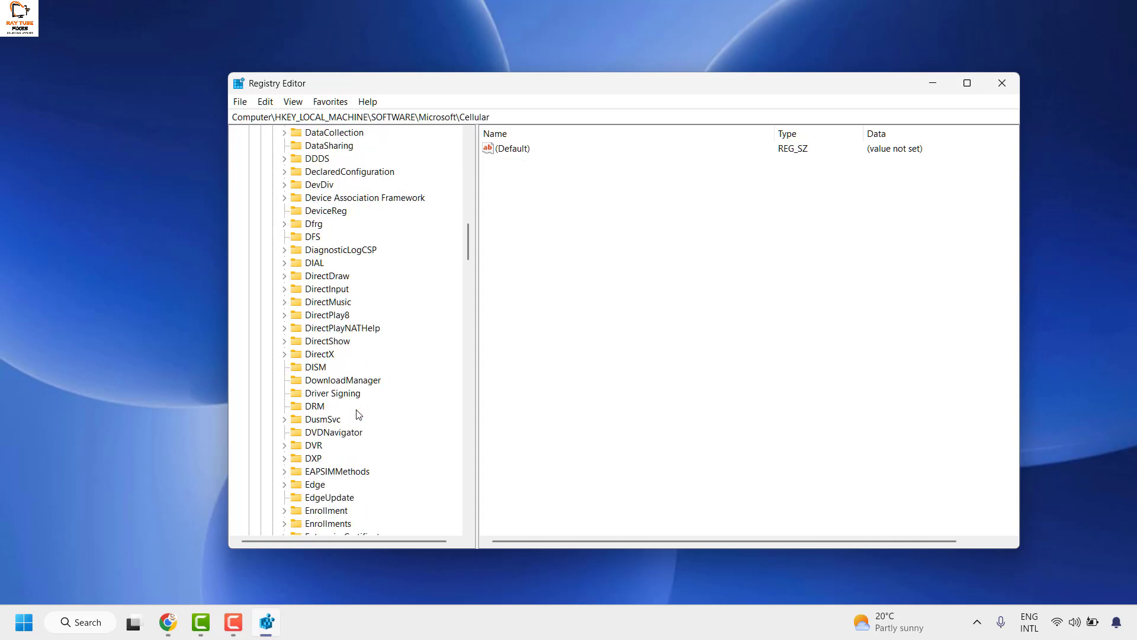
{"action": "scroll", "scroll_direction": "down", "scroll_amount": 3}
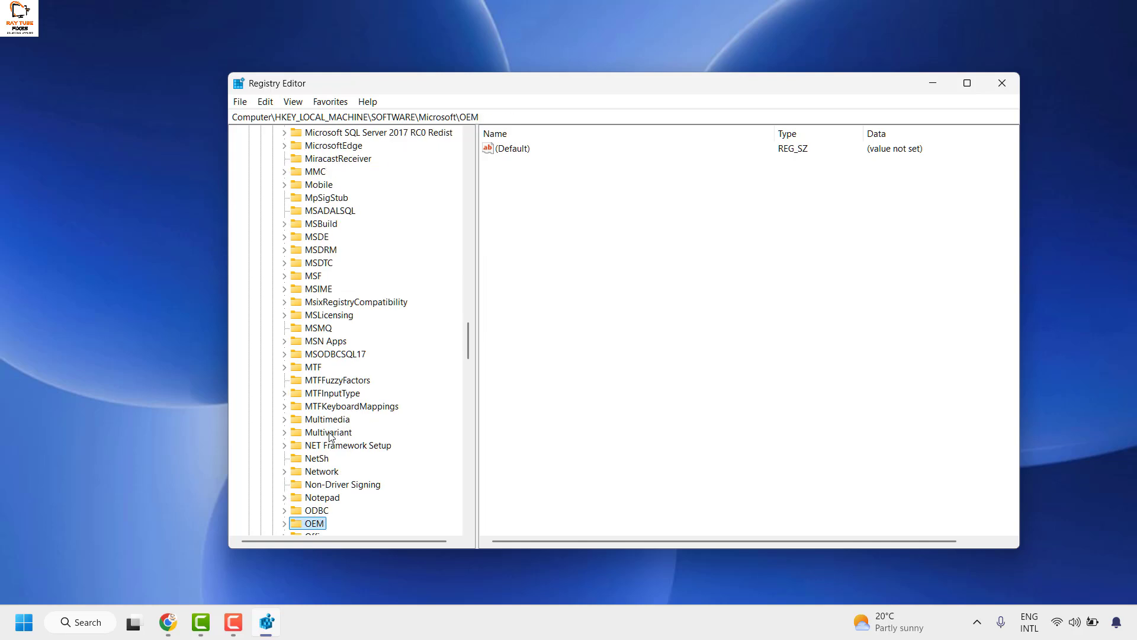
Expand OEM and its Device key so the Capture subkey is visible
{"action": "left_click", "coordinate": [284, 523]}
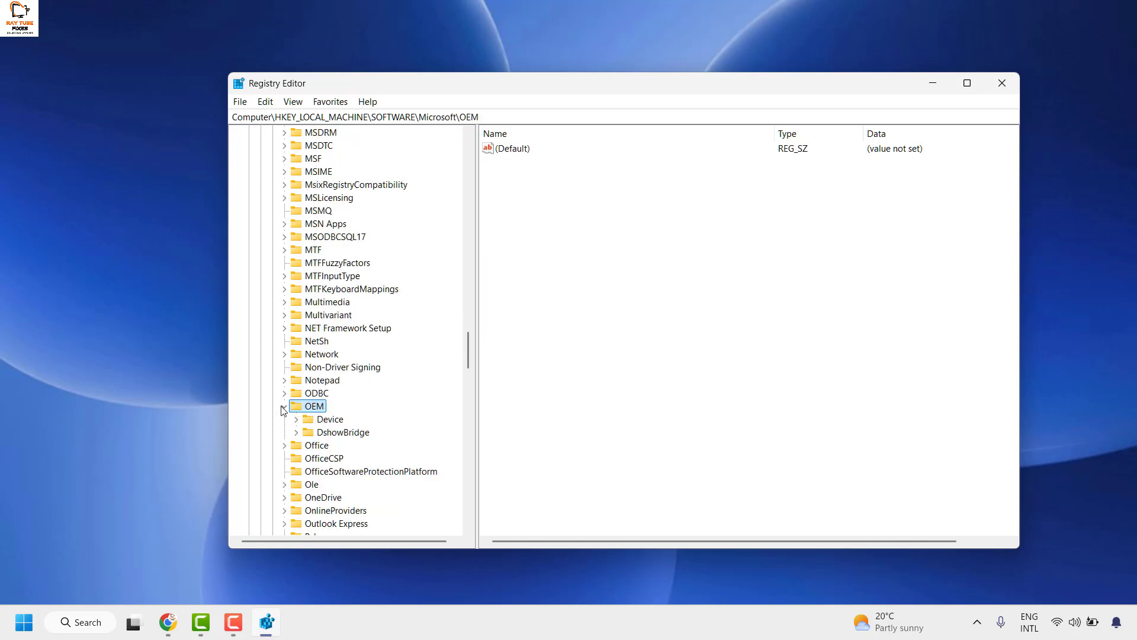
{"action": "left_click", "coordinate": [284, 405]}
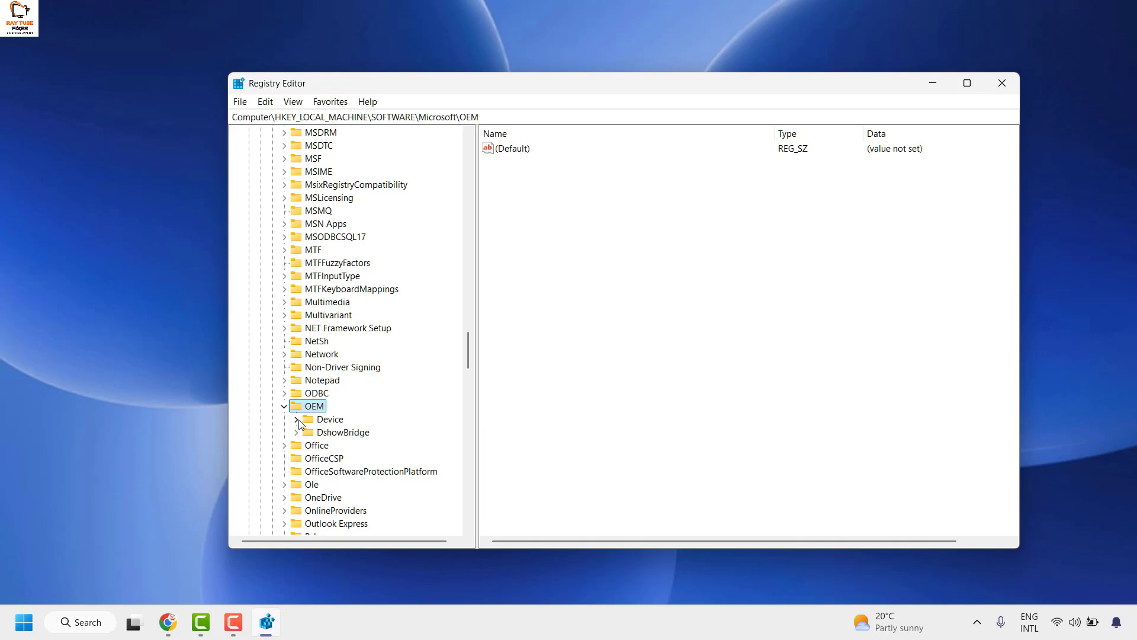
{"action": "left_click", "coordinate": [296, 420]}
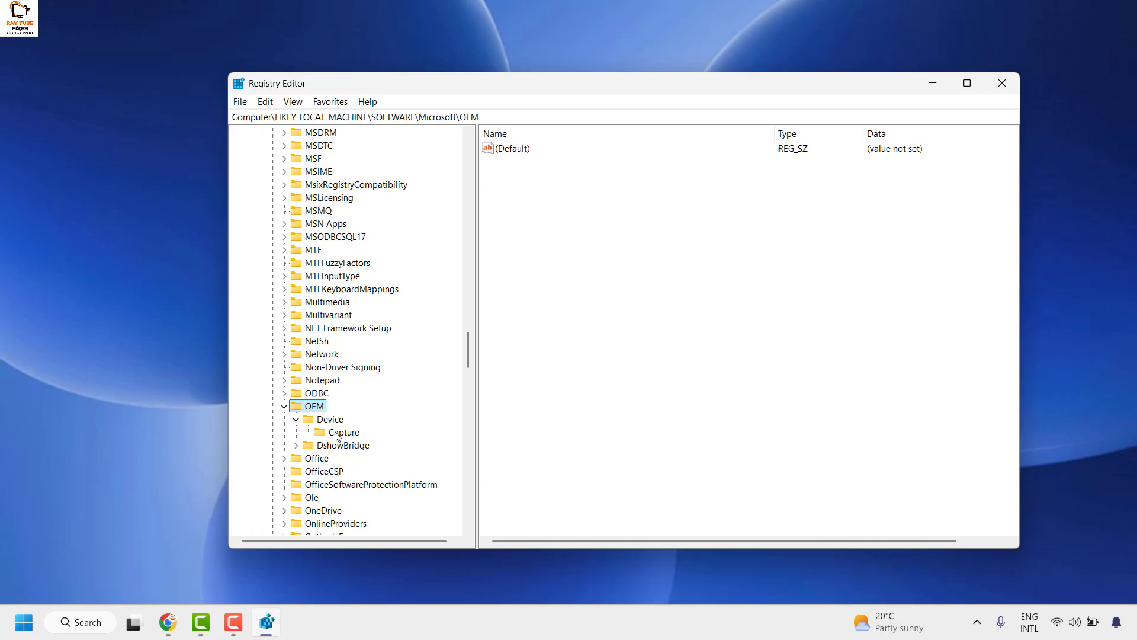
Select the Capture key and bring up the Modify editor for NoPhysicalCameraLED
{"action": "left_click", "coordinate": [344, 432]}
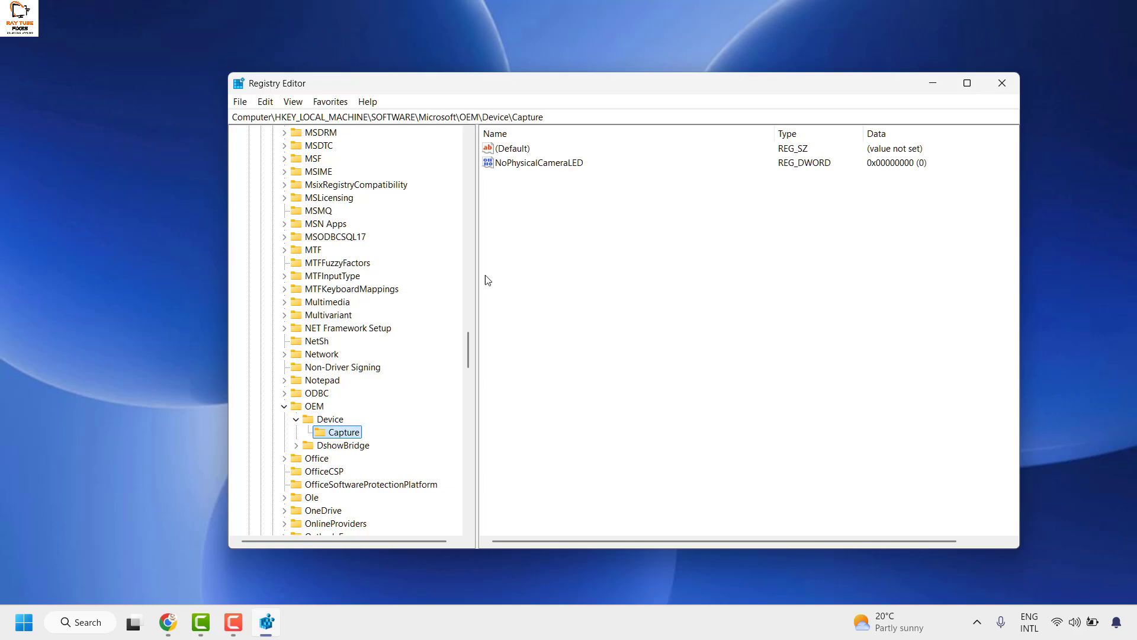
{"action": "mouse_move", "coordinate": [403, 361]}
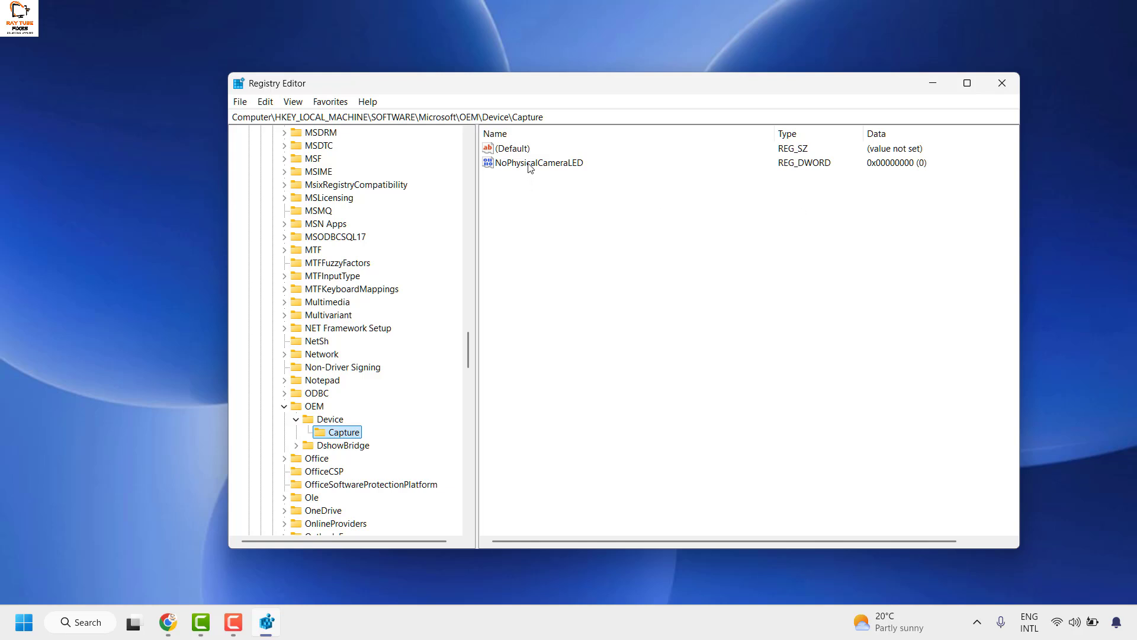
{"action": "mouse_move", "coordinate": [513, 170]}
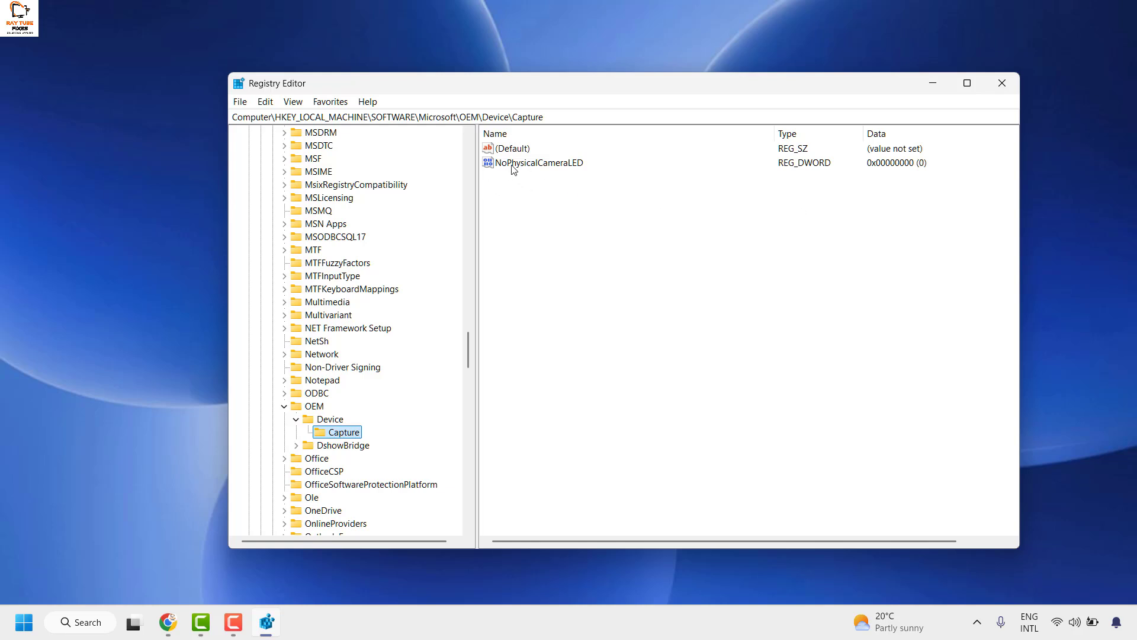
{"action": "mouse_move", "coordinate": [516, 173]}
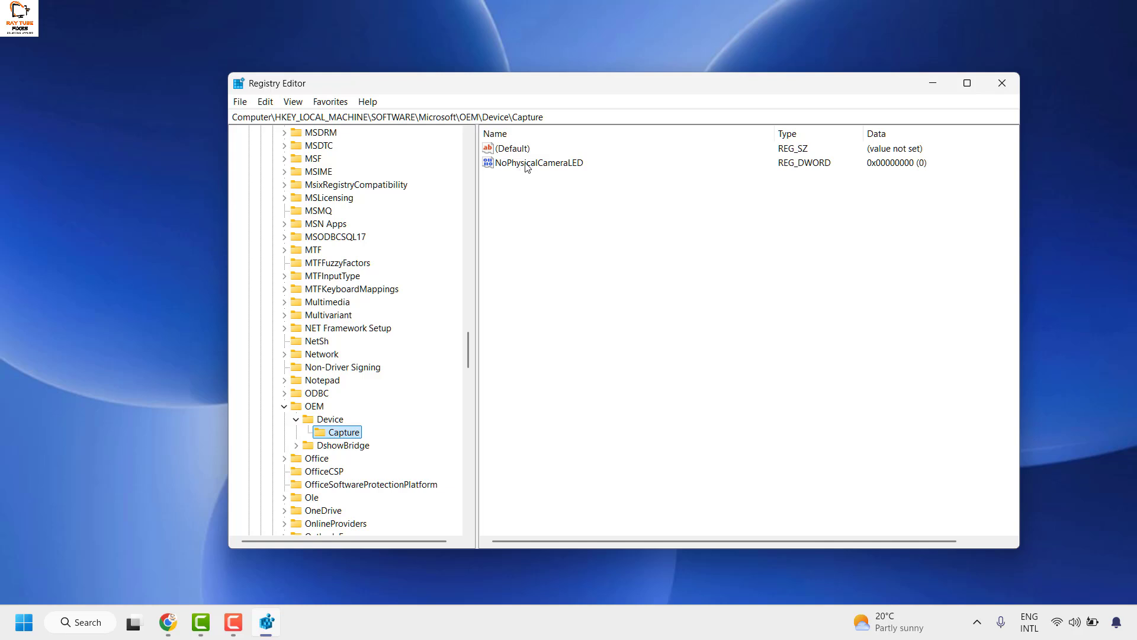
{"action": "right_click", "coordinate": [534, 162]}
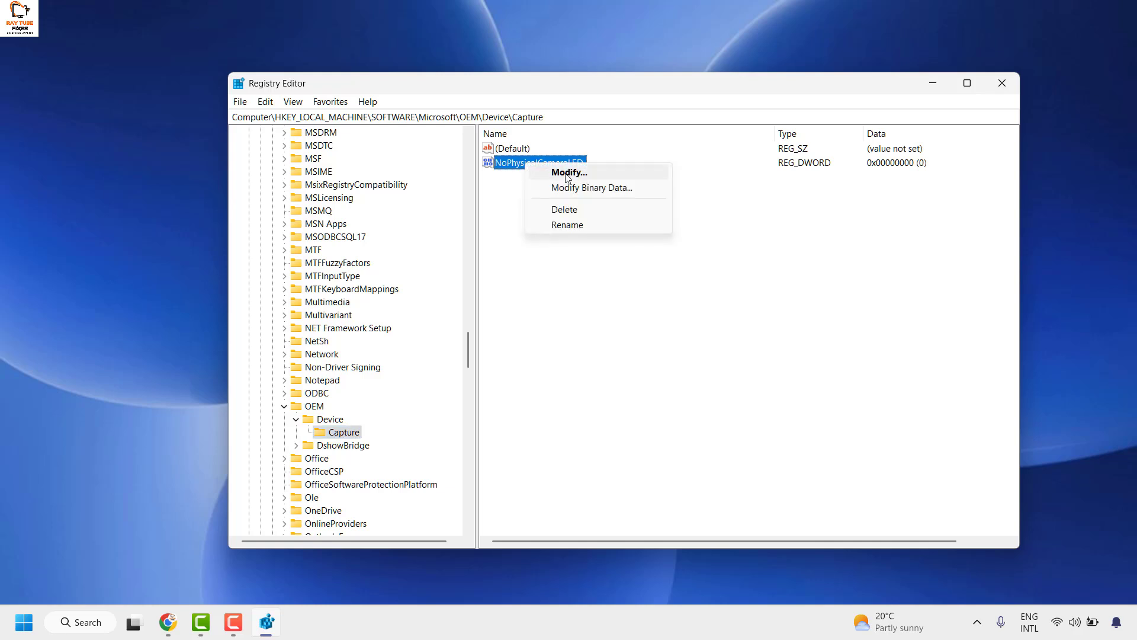
{"action": "left_click", "coordinate": [569, 172]}
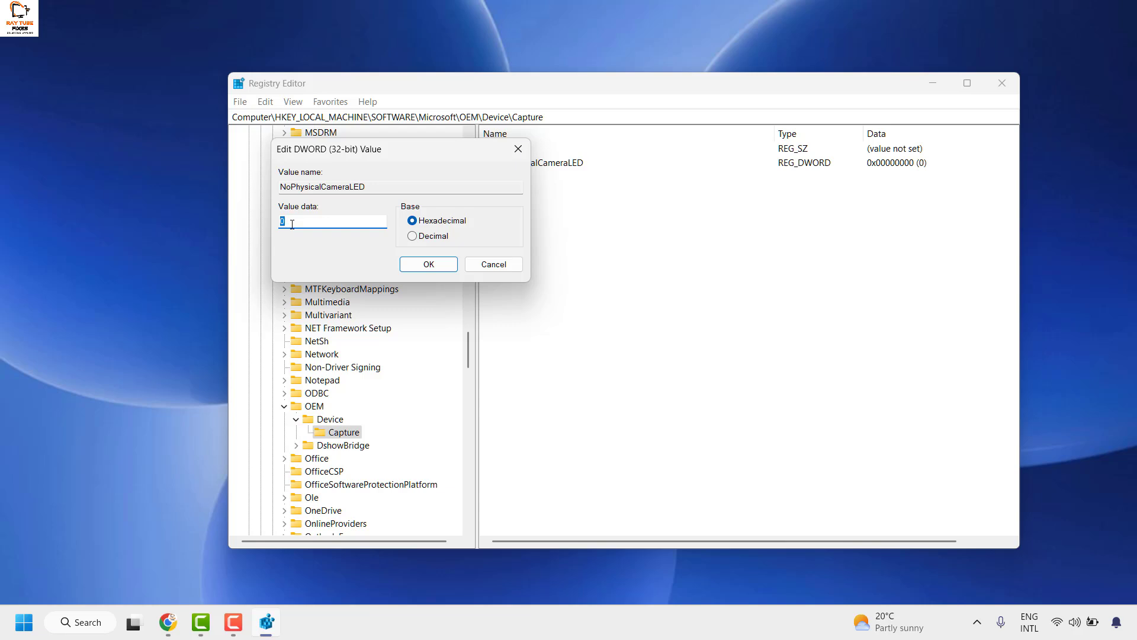
{"action": "left_click", "coordinate": [427, 263]}
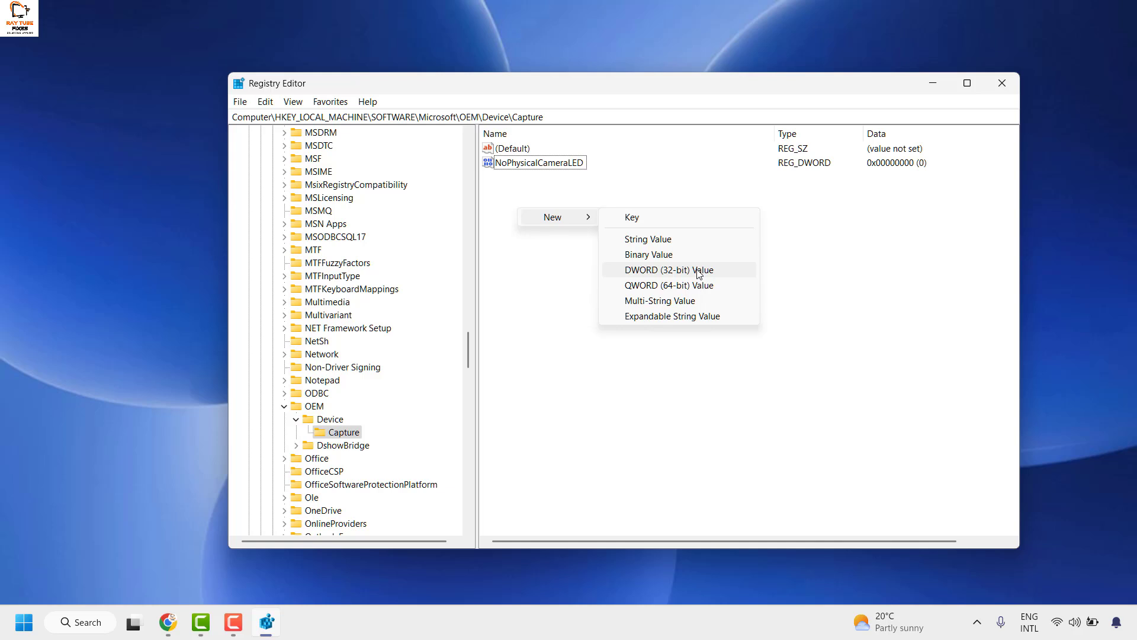
{"action": "mouse_move", "coordinate": [541, 180]}
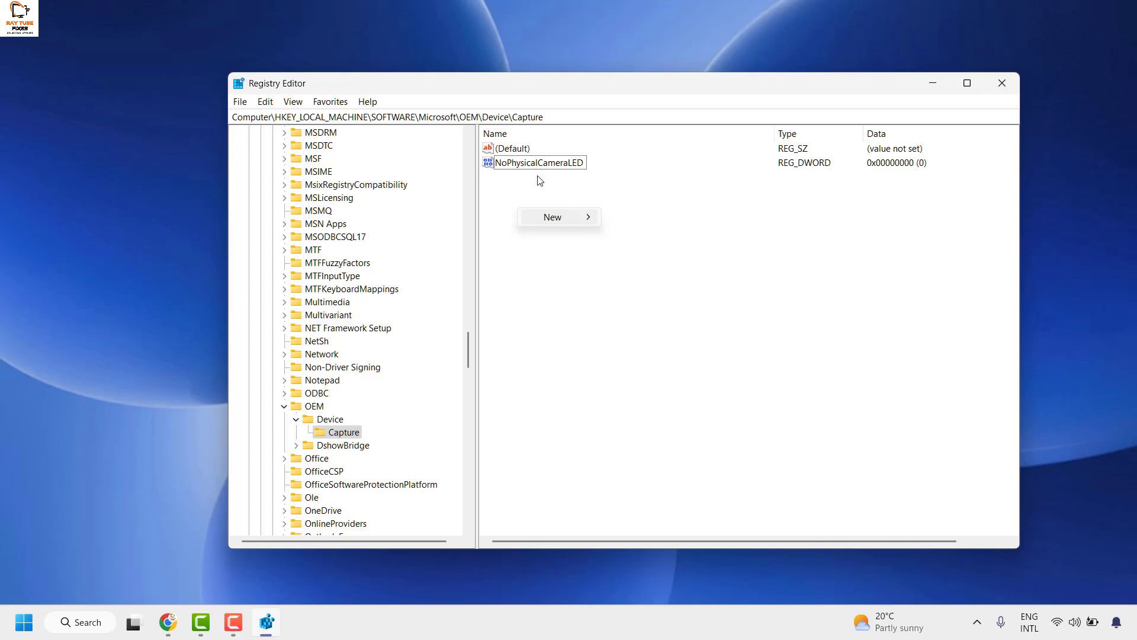
Set NoPhysicalCameraLED's value data to 1, confirm, and close Registry Editor
{"action": "right_click", "coordinate": [534, 162]}
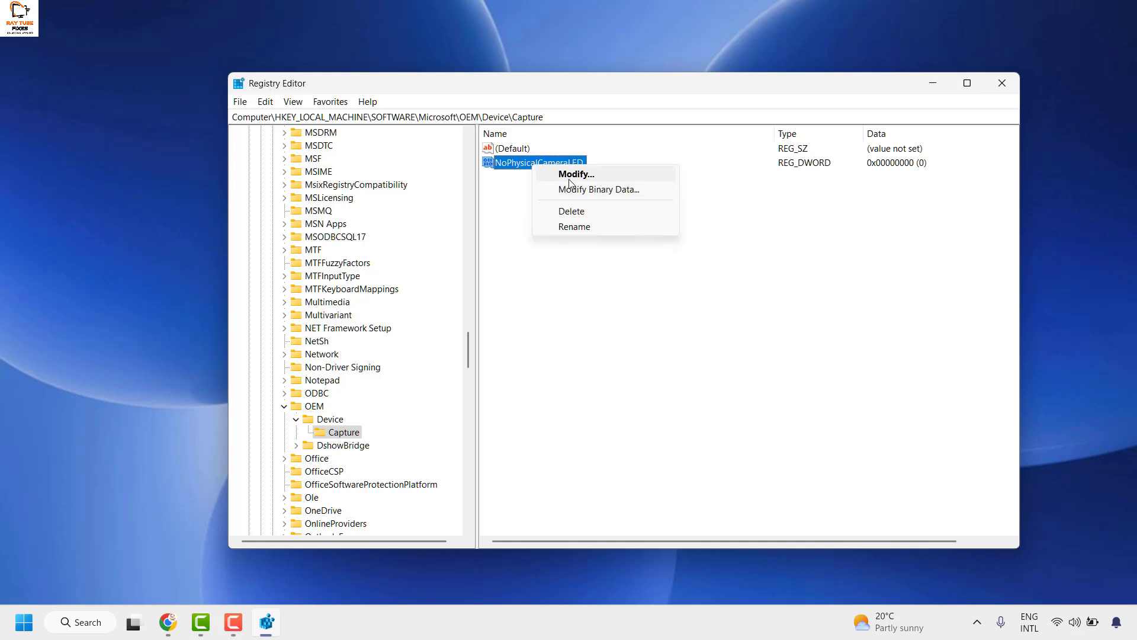
{"action": "left_click", "coordinate": [576, 174]}
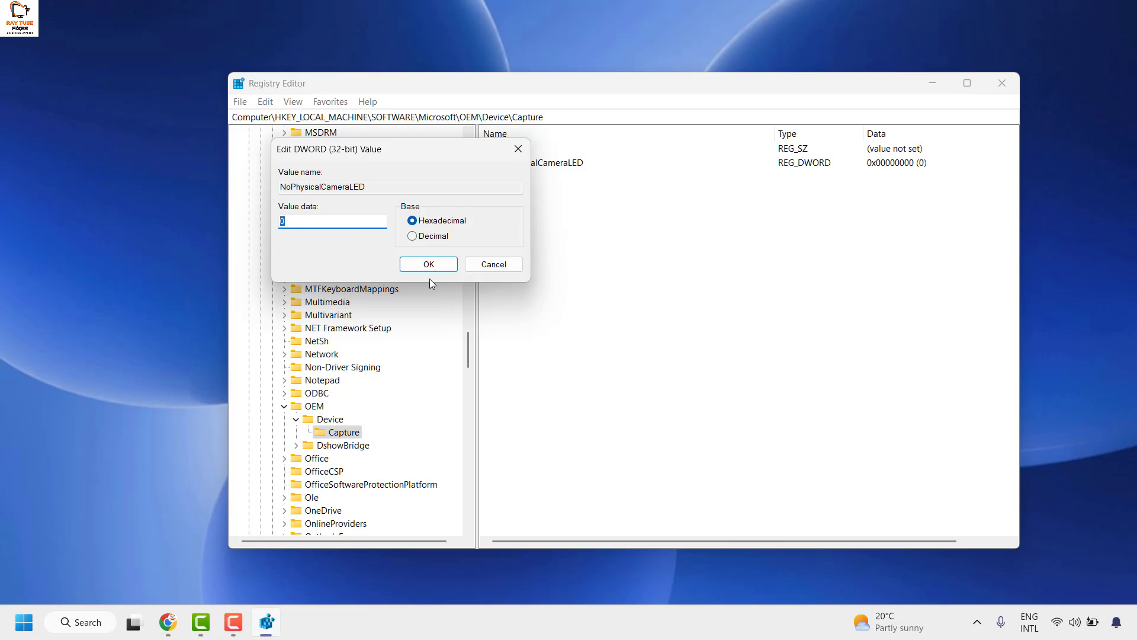
{"action": "left_click", "coordinate": [428, 264]}
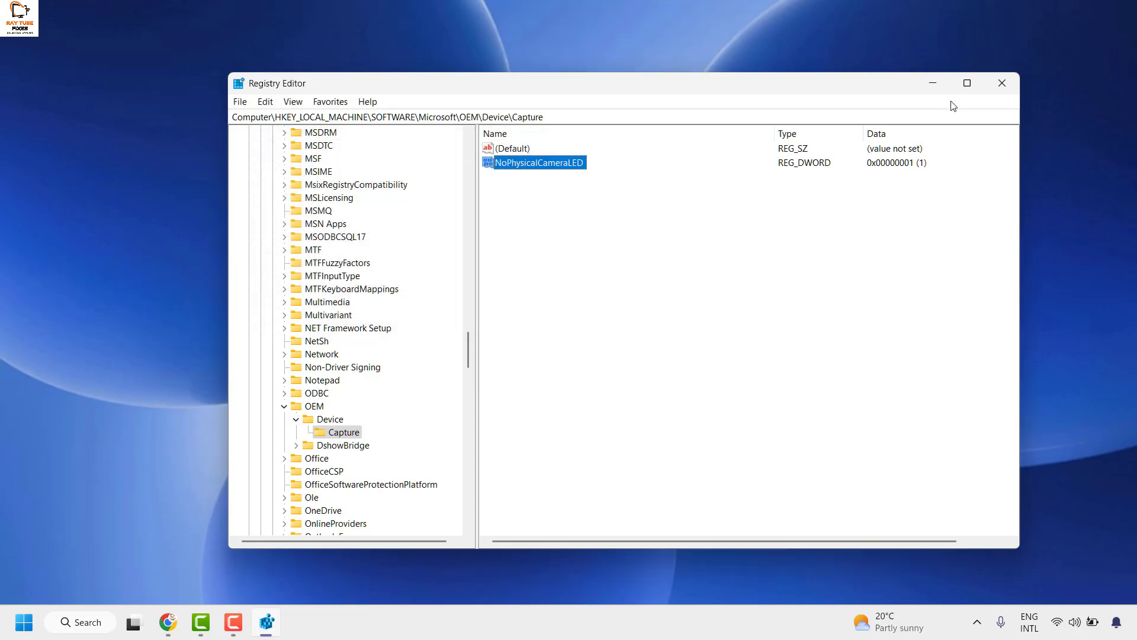
{"action": "left_click", "coordinate": [1001, 83]}
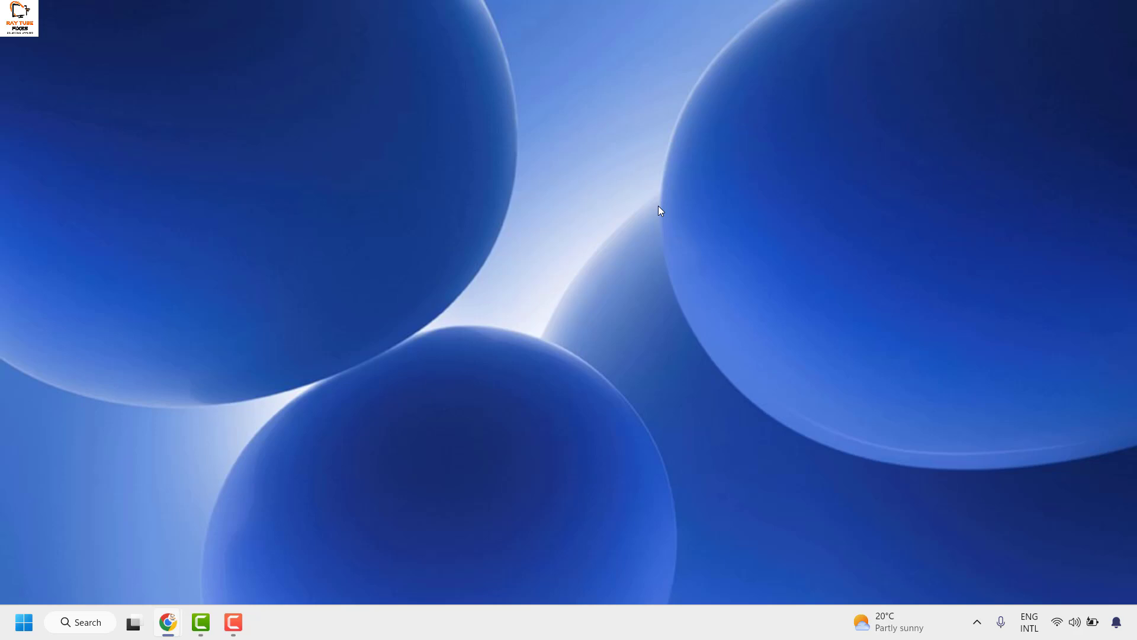